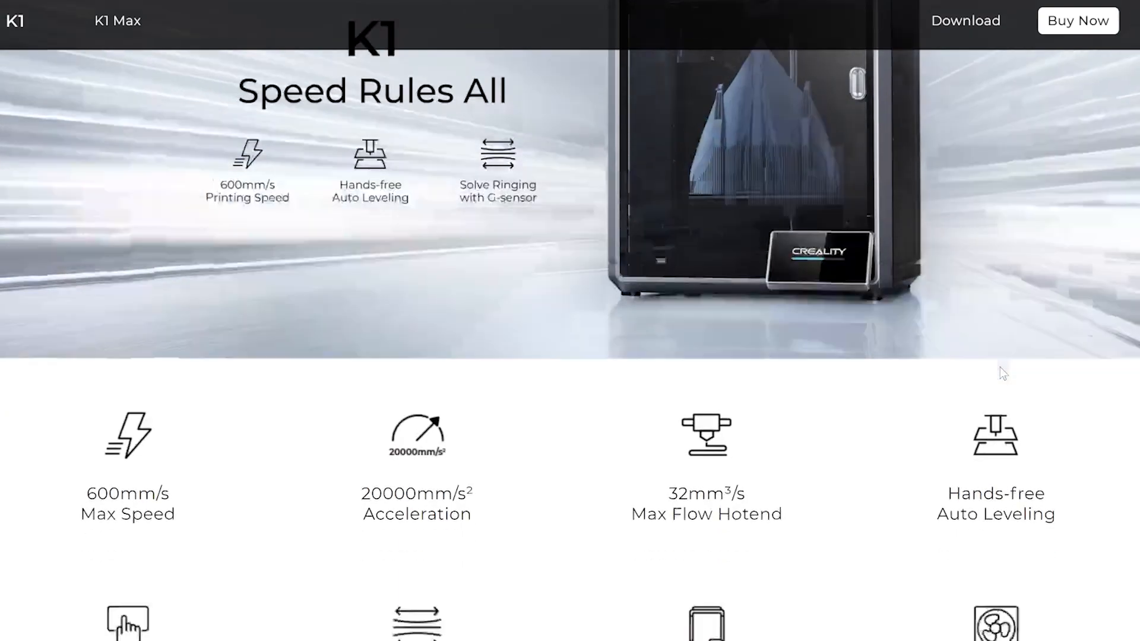
Scroll the K1 product page down past the feature icons to the 'Fast, in an Epic Way' section
scroll(down, 3)
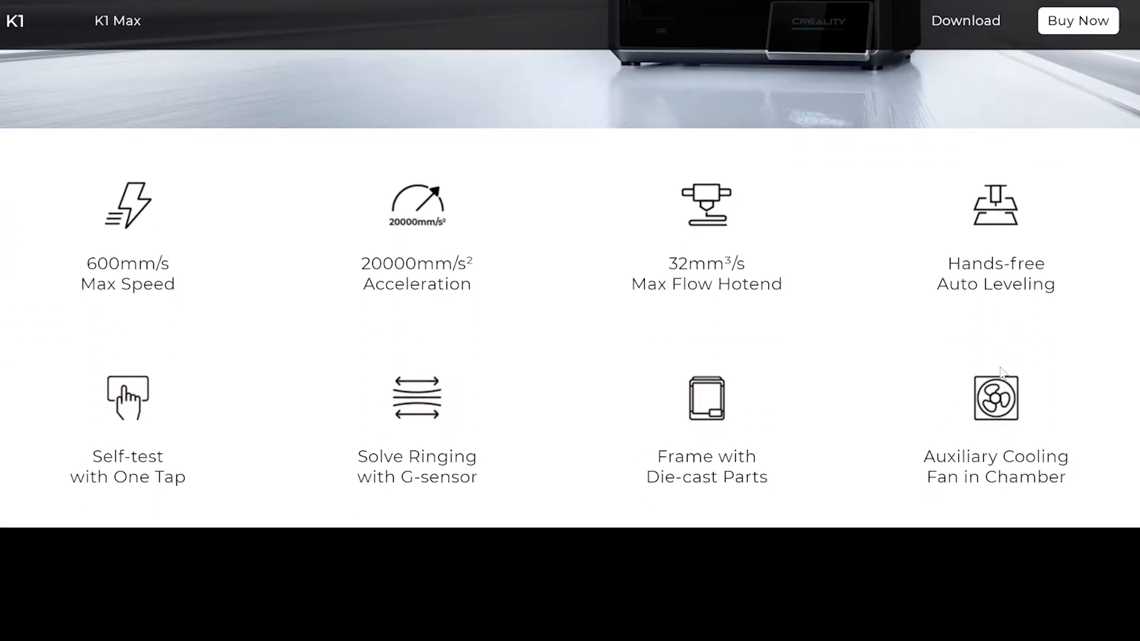
scroll(down, 3)
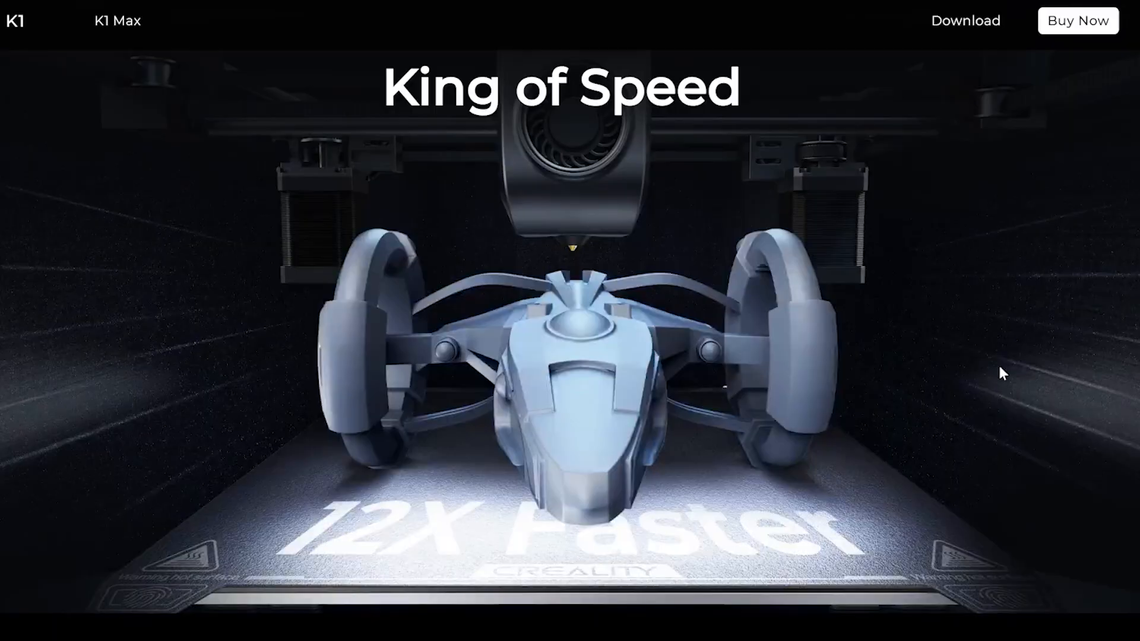
scroll(down, 3)
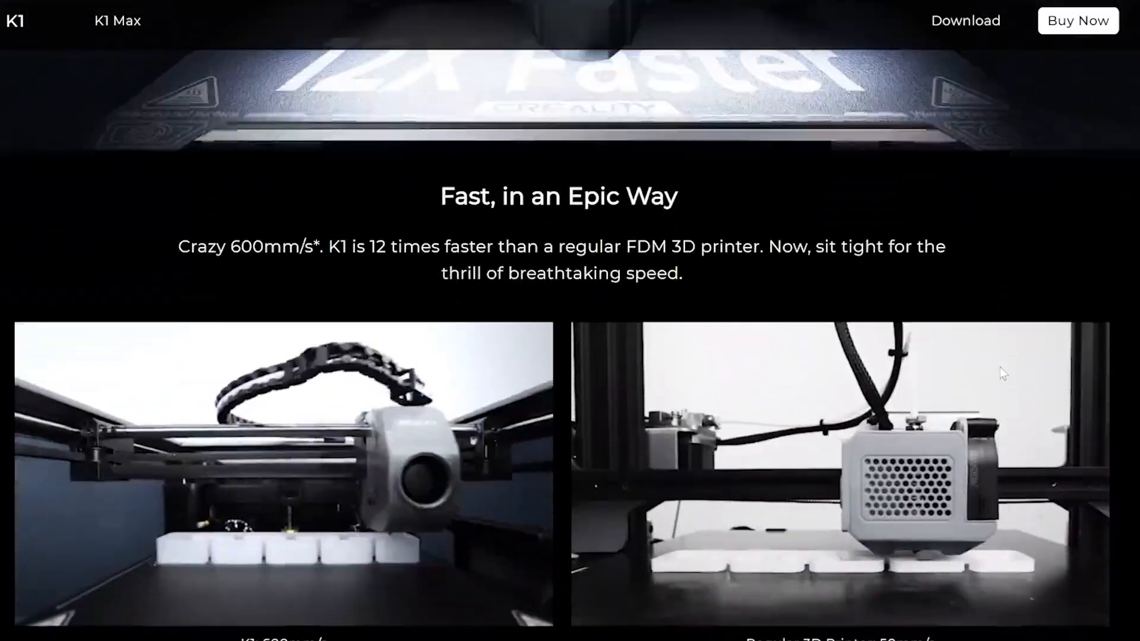
scroll(down, 3)
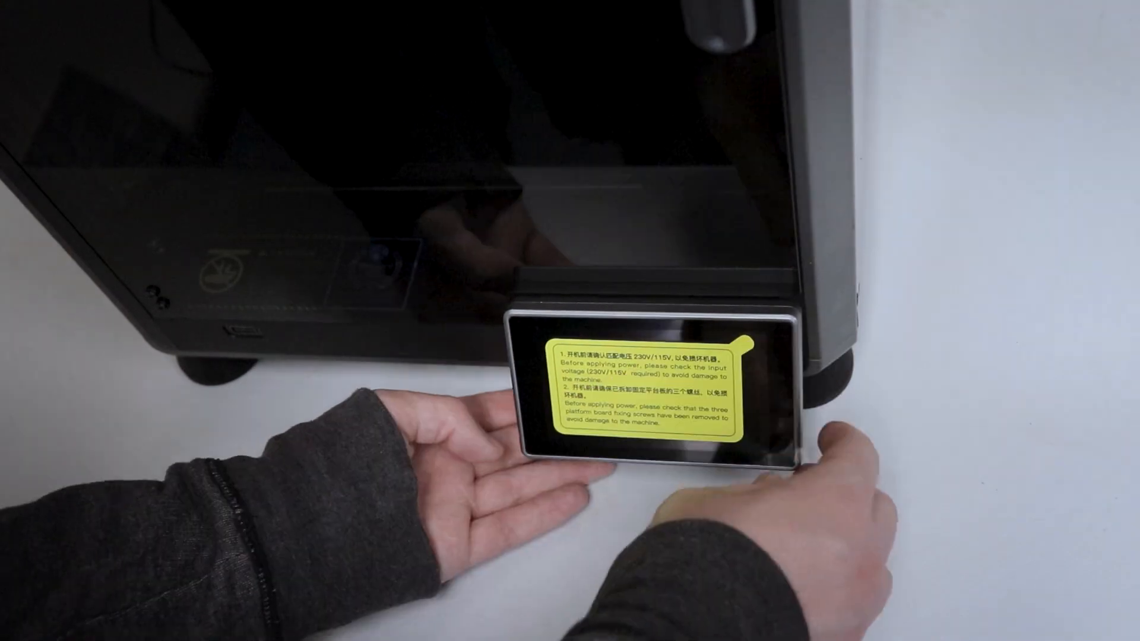
Choose English on the first-run Language screen of the K1 touchscreen
click(515, 421)
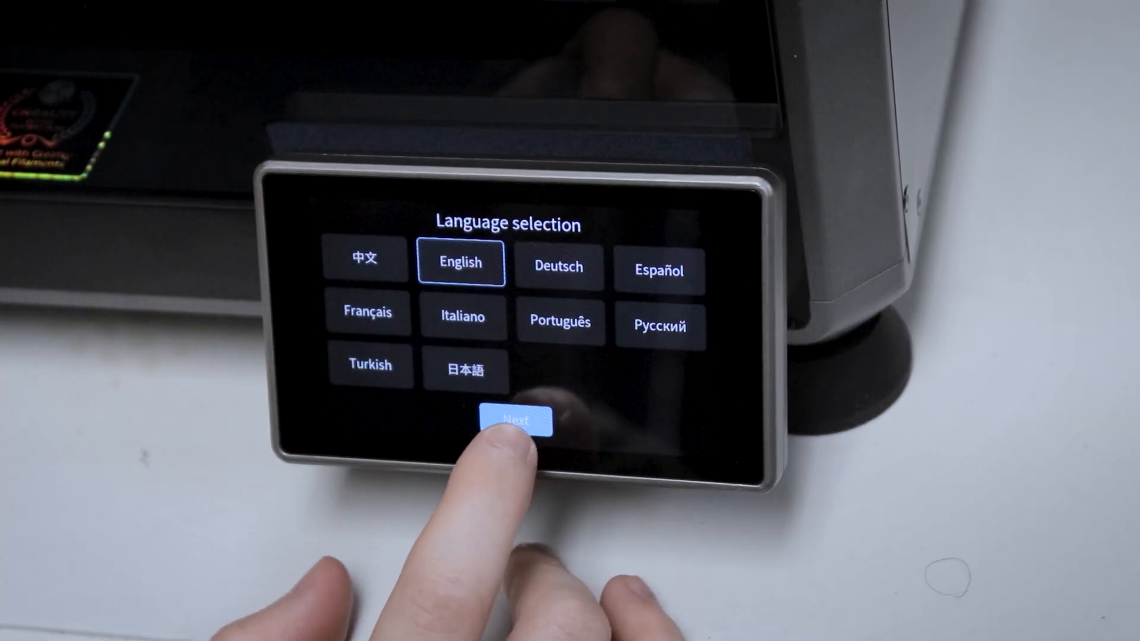
Confirm English, continue setup and start the self-check detection on the K1
click(517, 421)
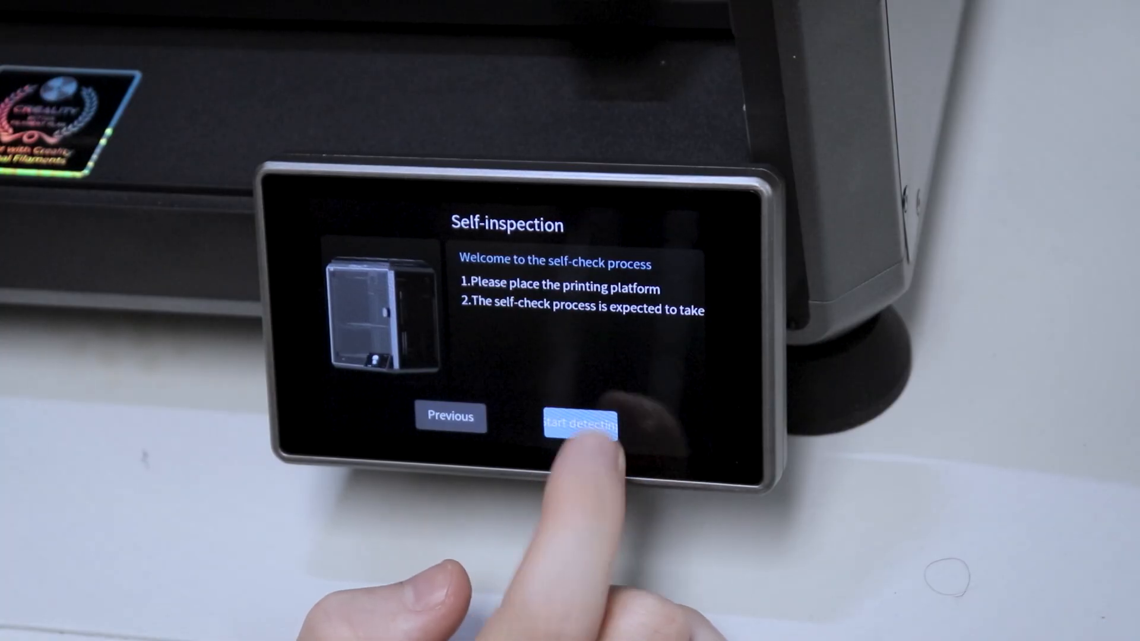
click(578, 424)
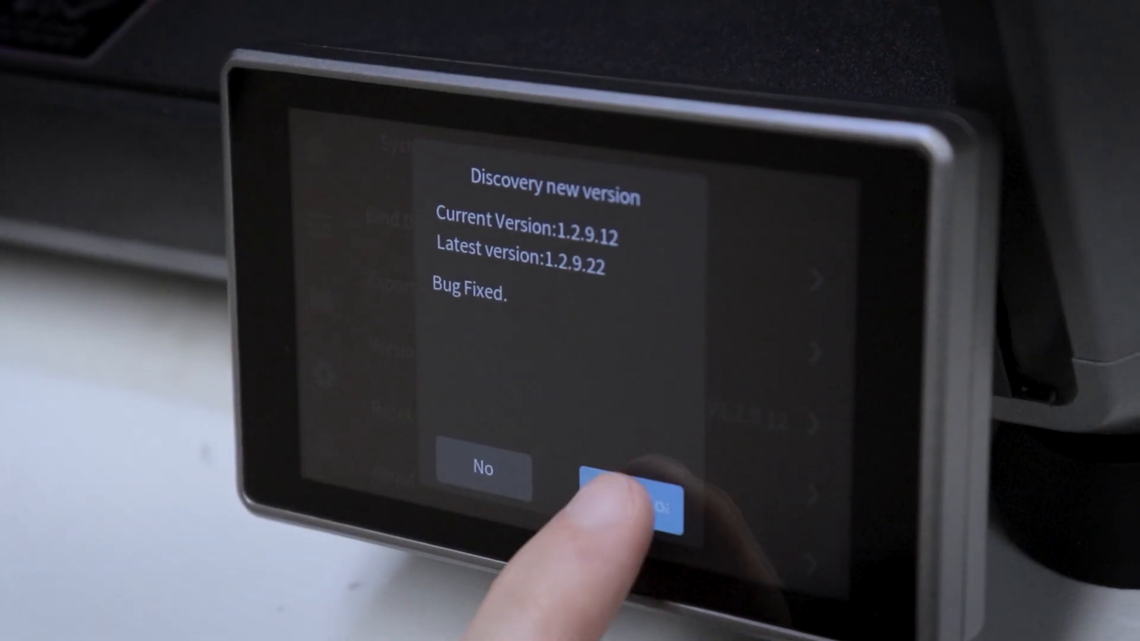
Accept the firmware update, then tour the controls, settings, local files and USB files menus
click(629, 501)
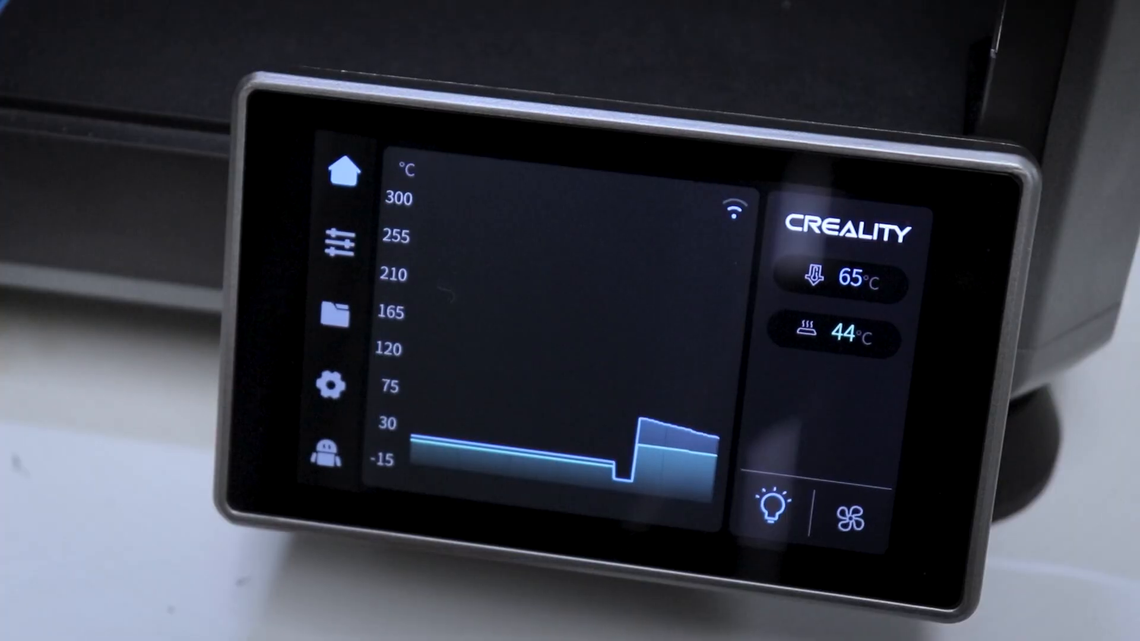
click(336, 241)
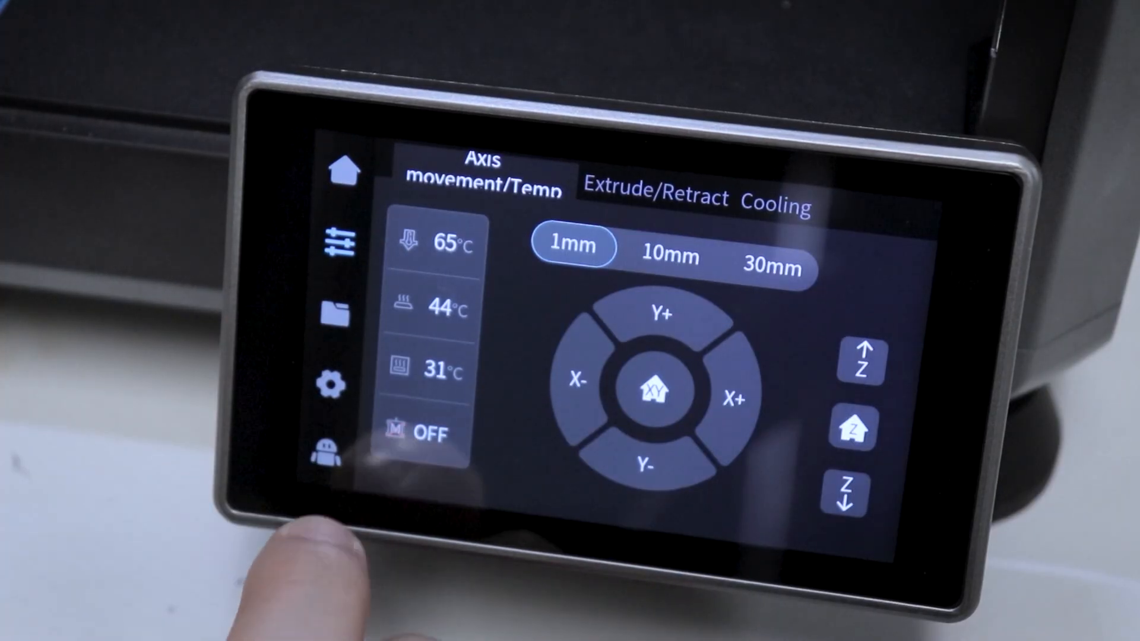
click(334, 384)
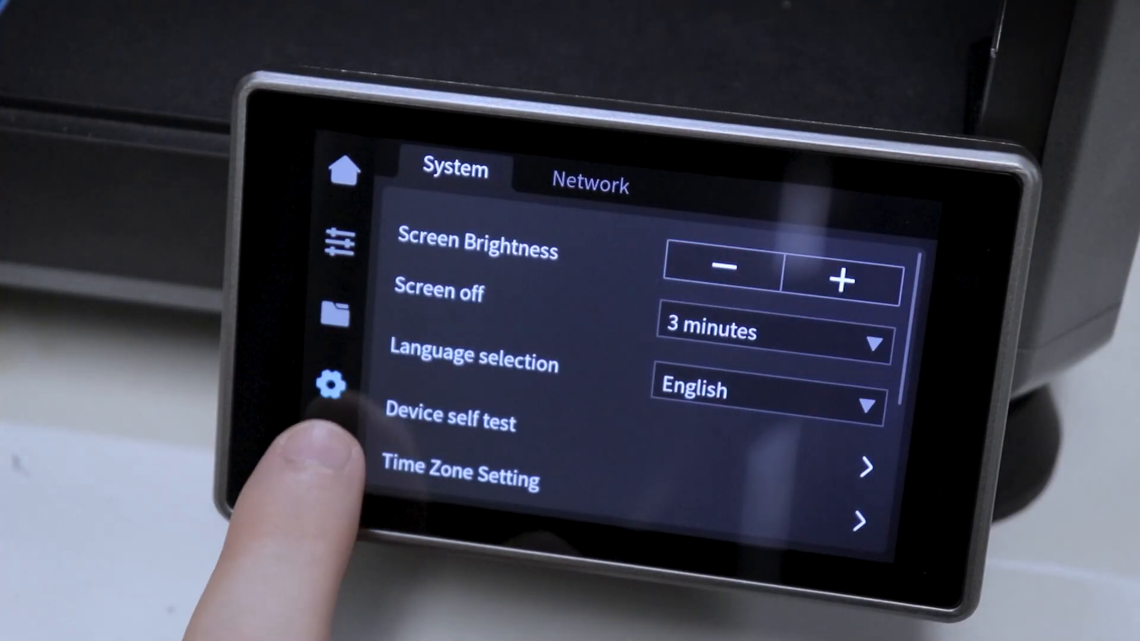
click(336, 312)
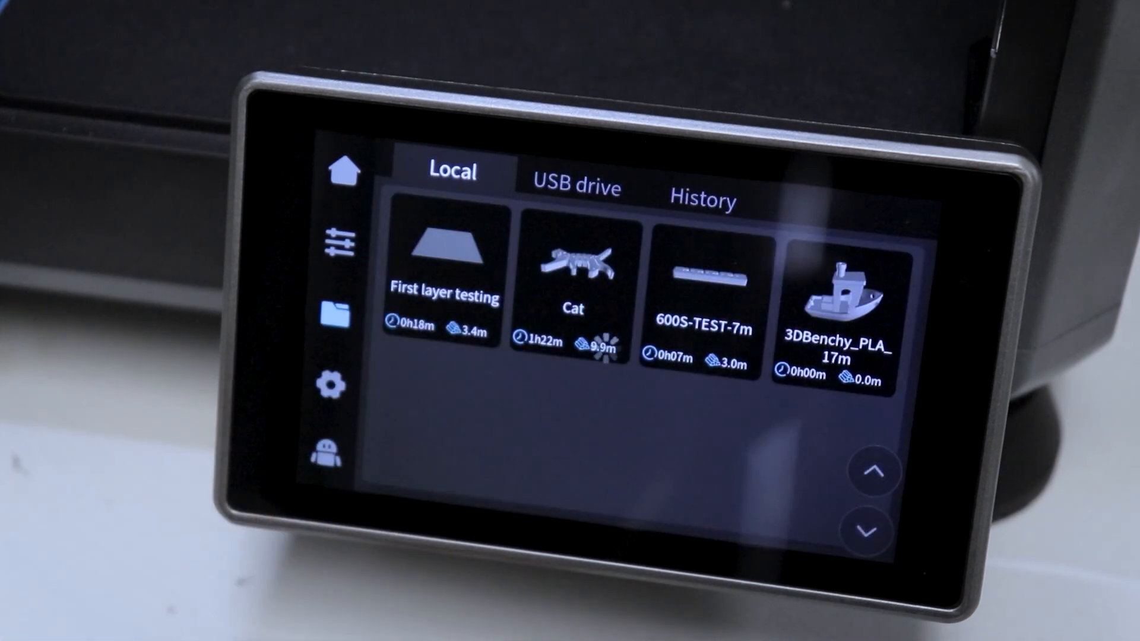
click(575, 187)
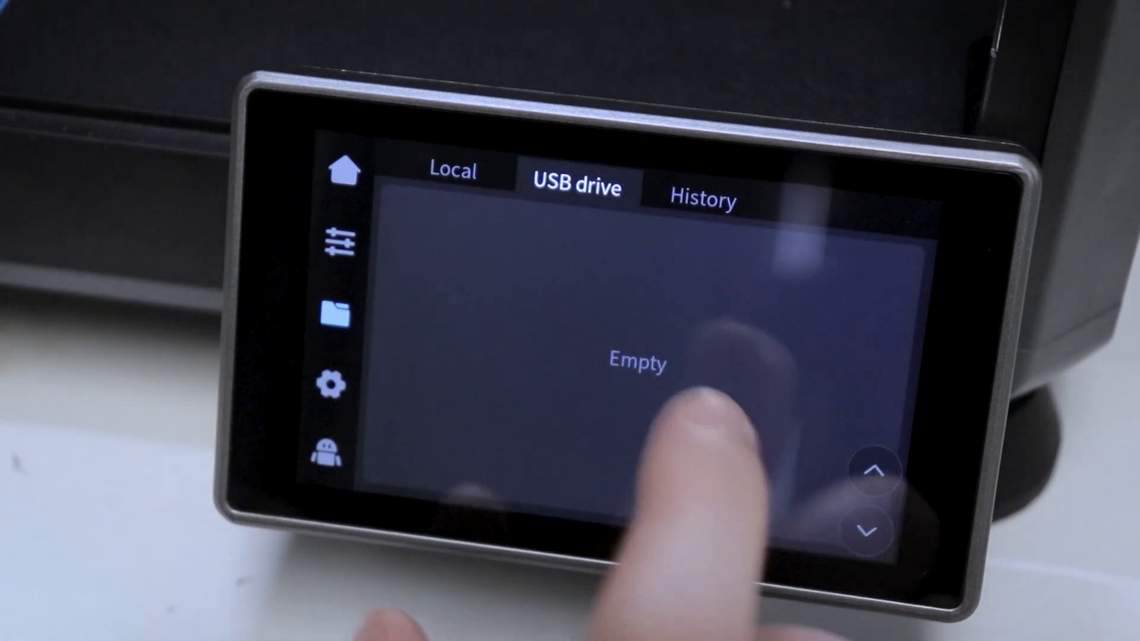
click(453, 173)
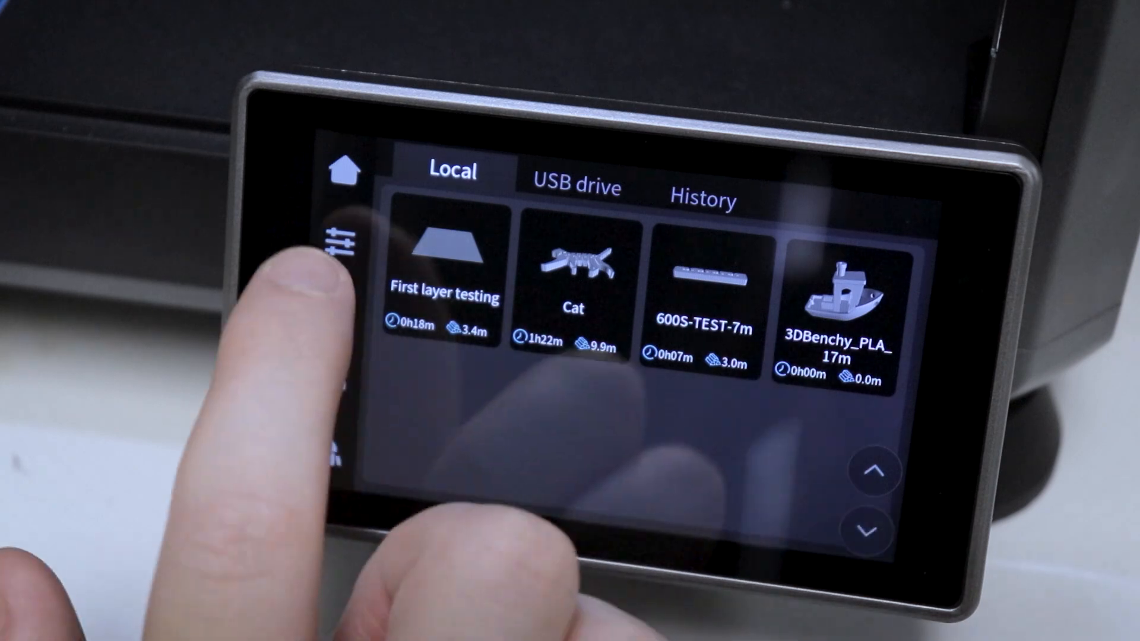
Show the Cooling tab with the model, side and back fan sliders at 0%
click(338, 243)
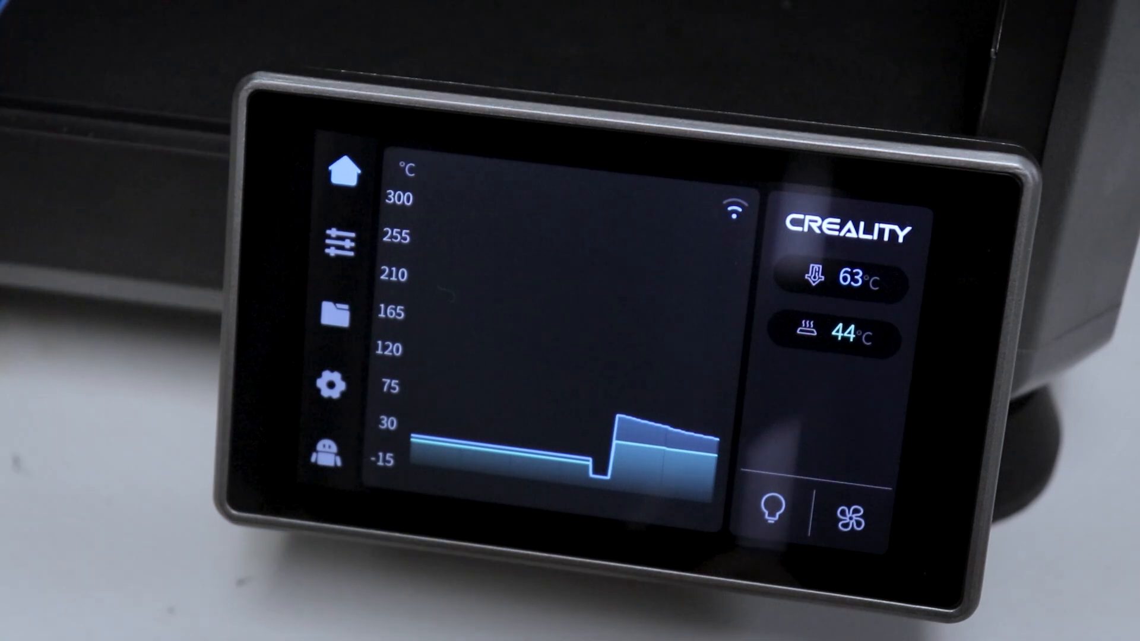
click(857, 506)
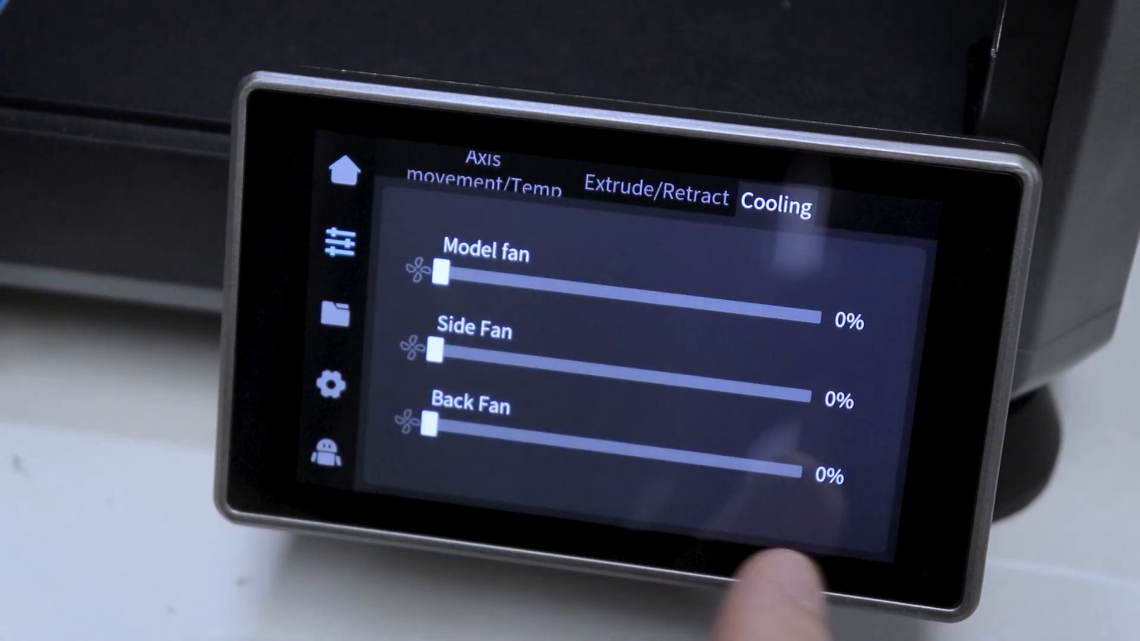
click(344, 169)
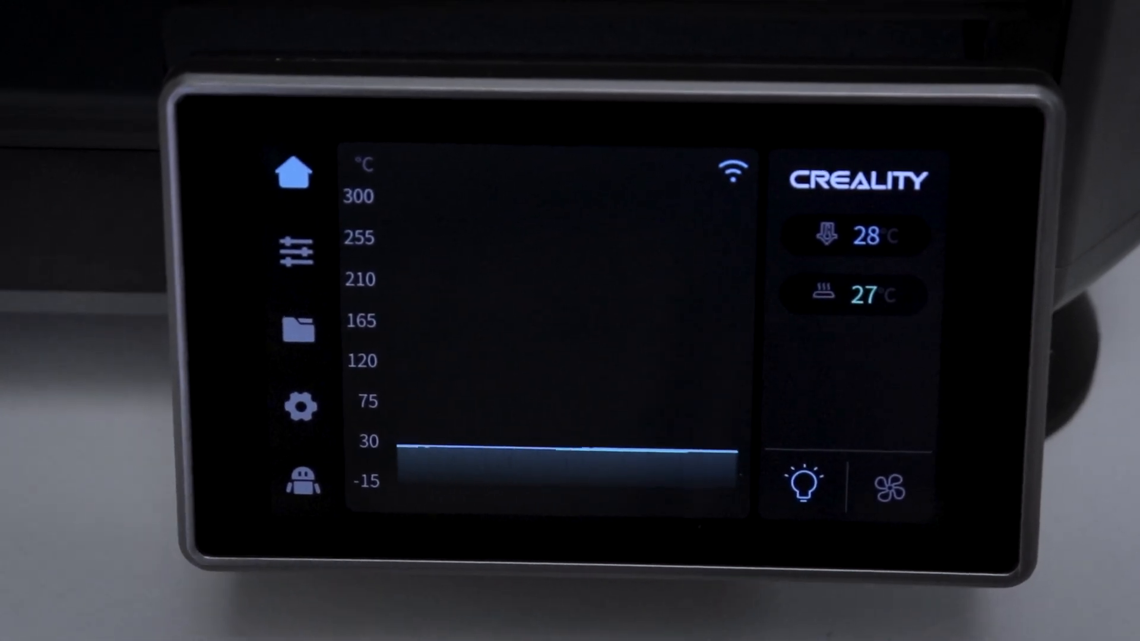
Show the K1 printer's status and control page in the Device tab
click(681, 15)
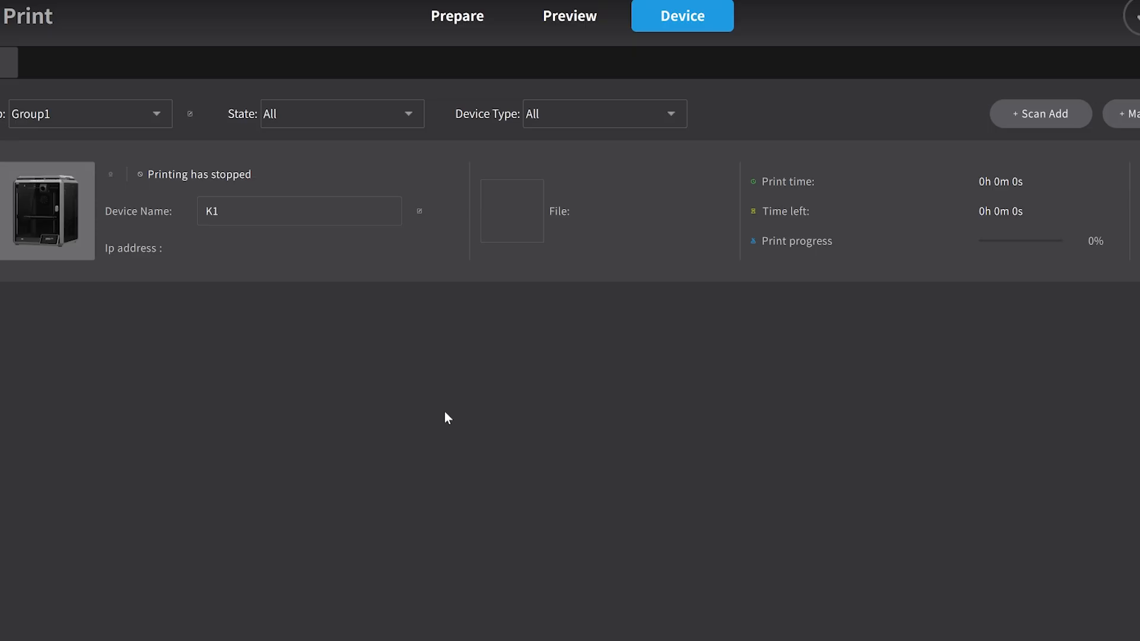
mouse_move(700, 313)
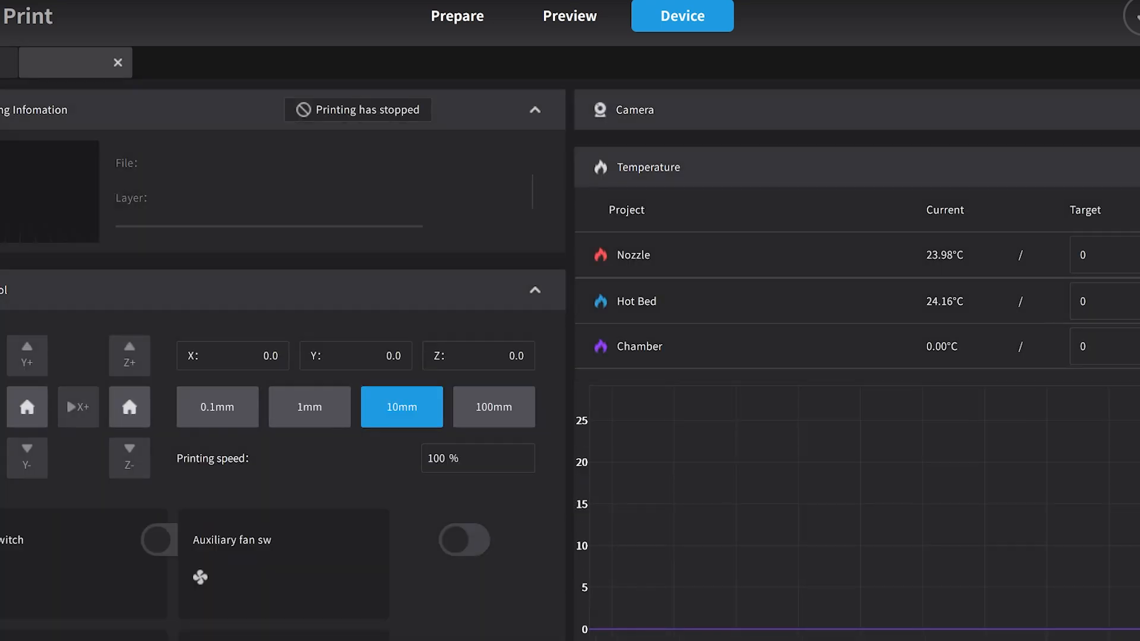
mouse_move(456, 222)
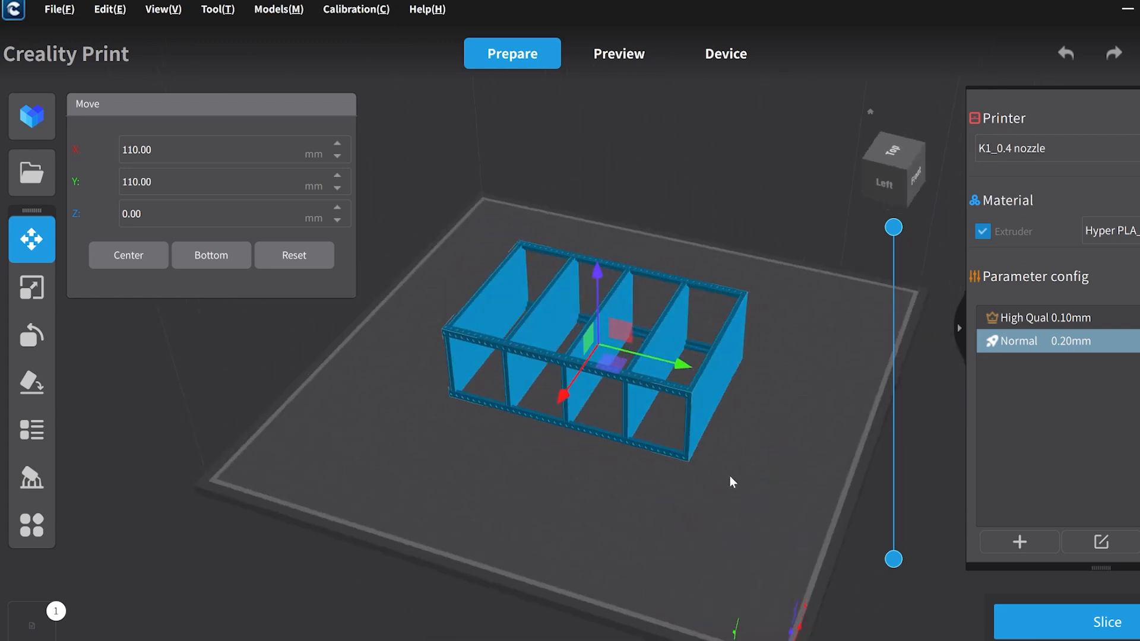
Preview the sliced divided box toolpaths and orbit to view the tall part side-on
click(617, 54)
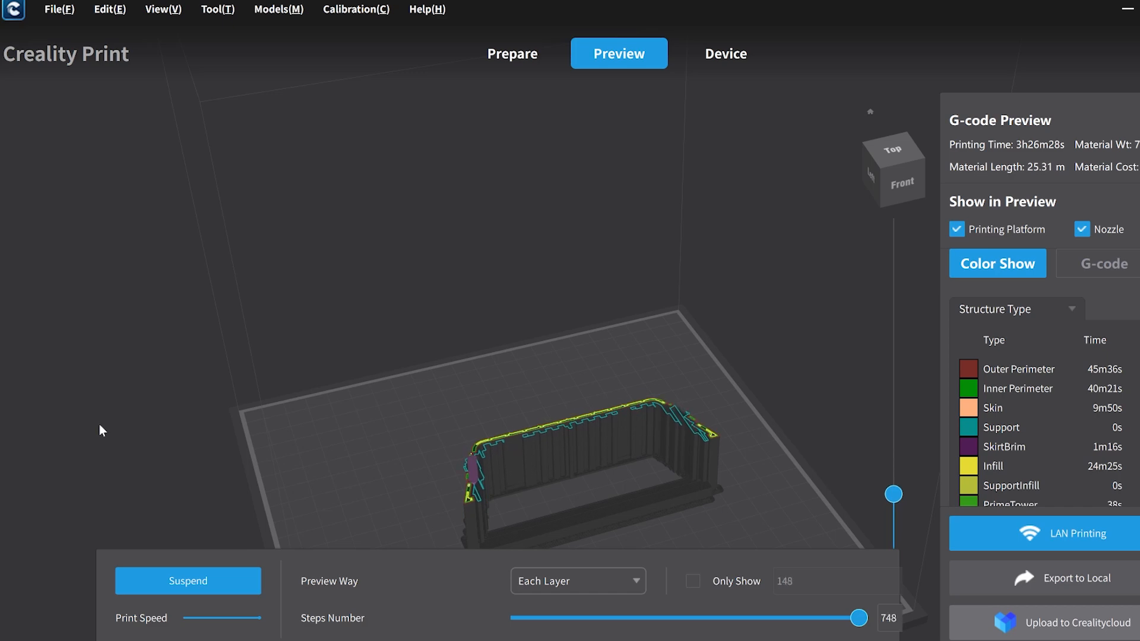
drag(892, 494, 893, 407)
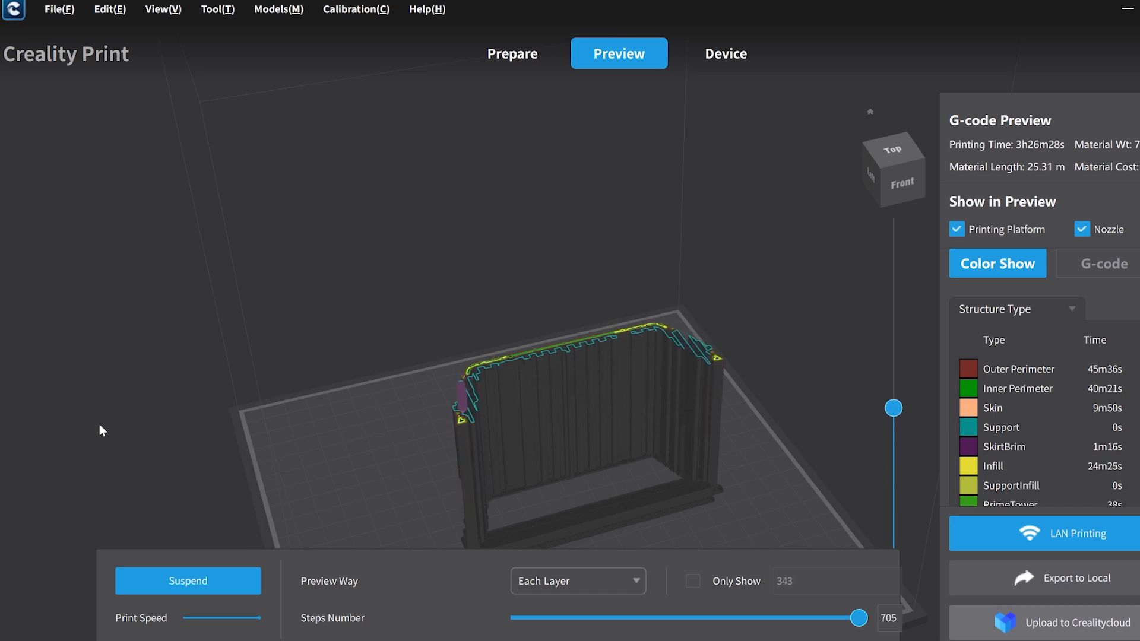
drag(892, 407, 893, 355)
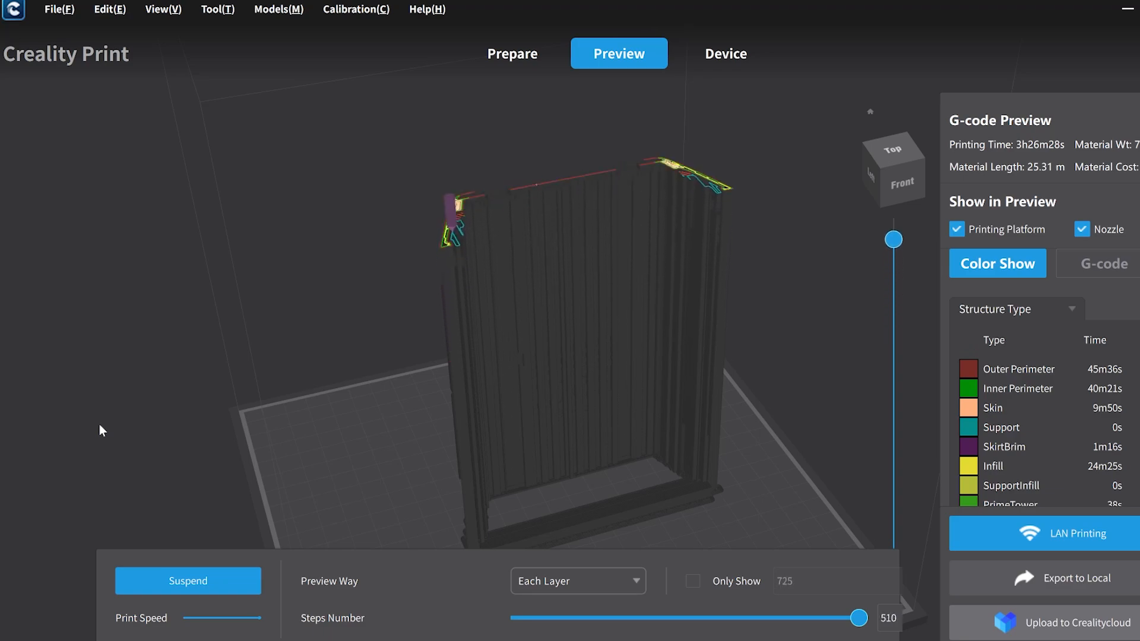
Bring up the Support settings and the Layout arrangement options for the scattered parts
click(512, 54)
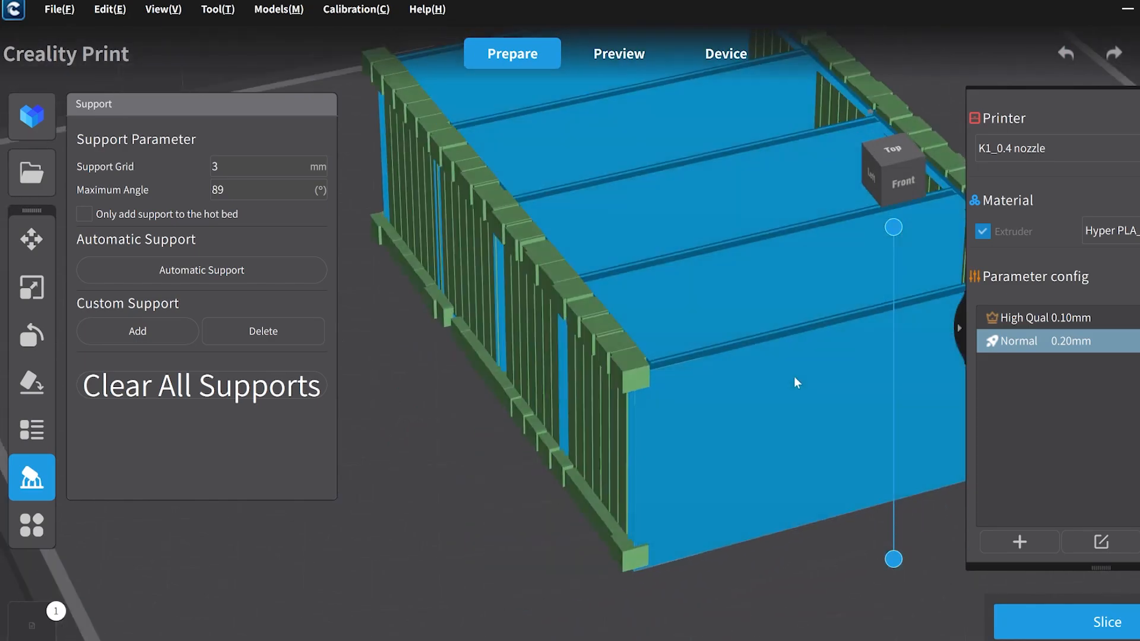
click(31, 429)
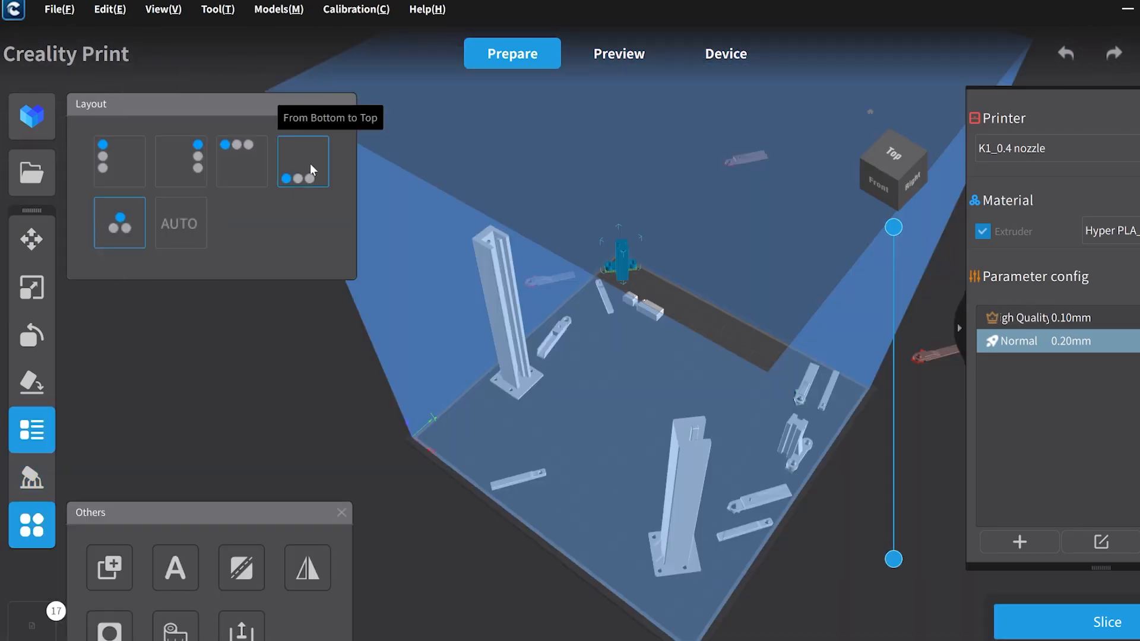
Go to the K1 device page listing its stored G-code files
click(724, 53)
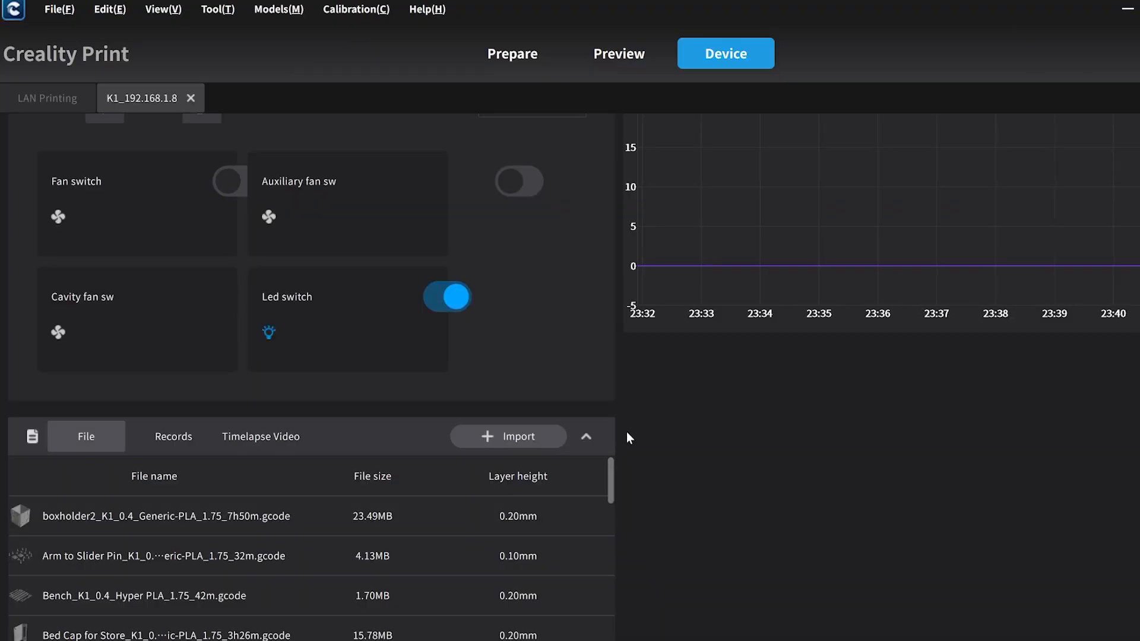
mouse_move(397, 426)
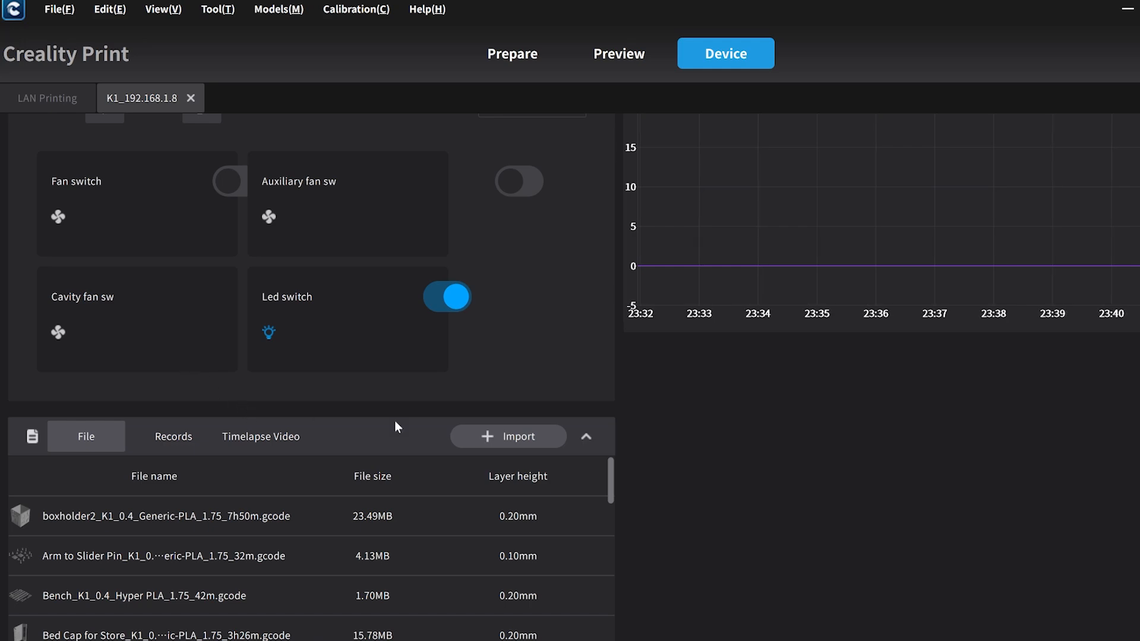
click(619, 53)
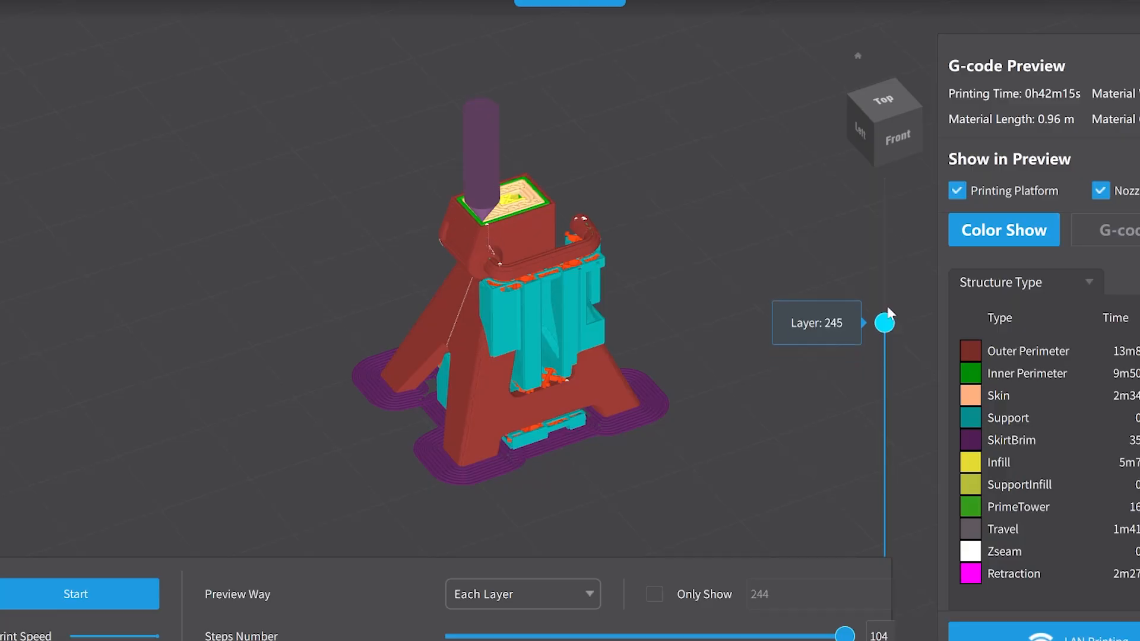
Raise the layer preview slider from layer 245 to layer 358 to reveal the upper tower
drag(884, 323, 884, 209)
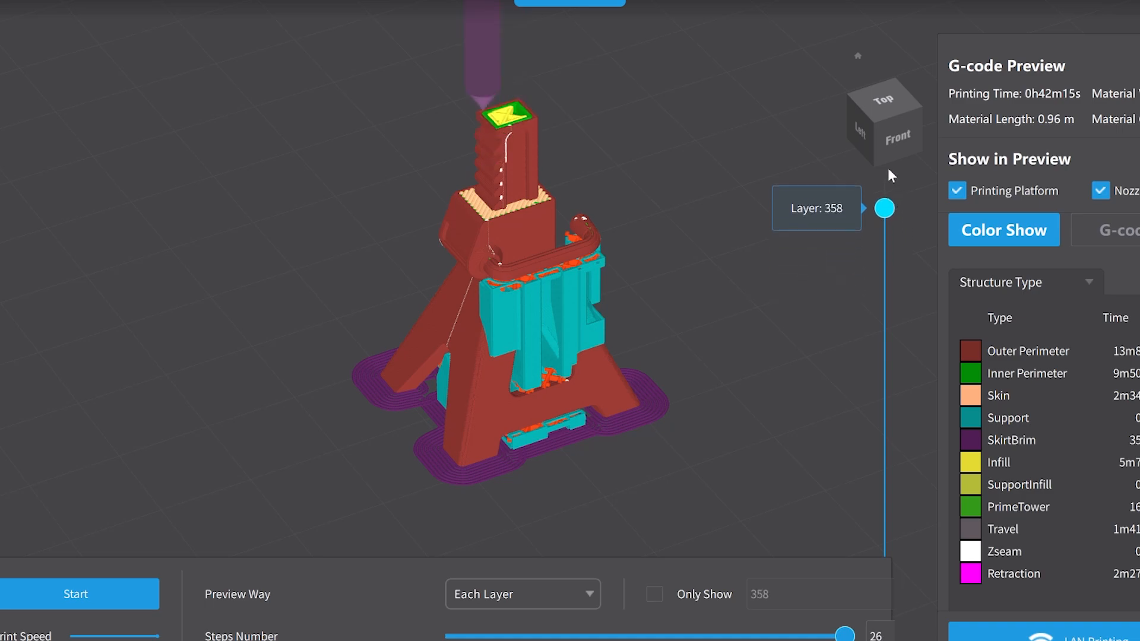